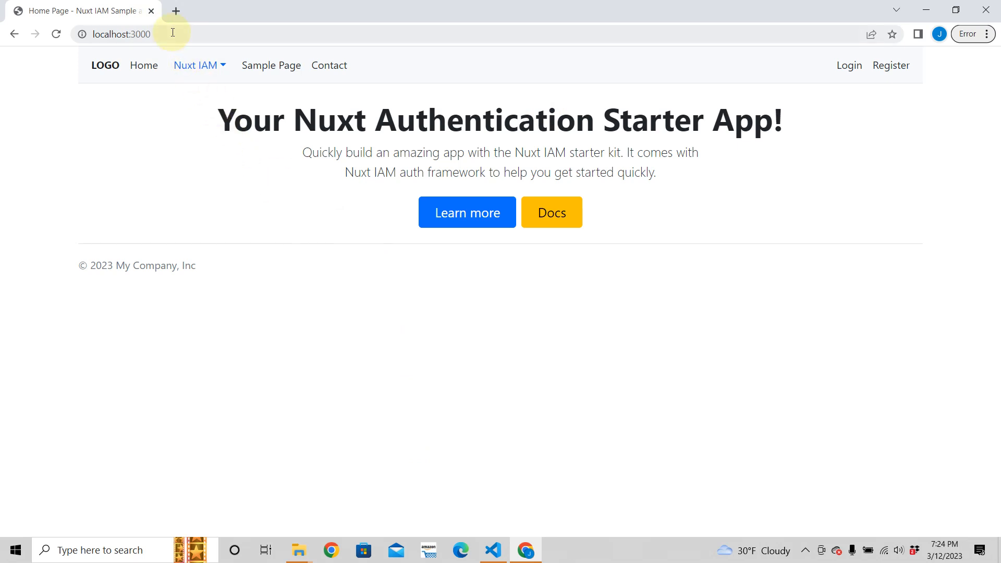
Glance at package.json, return to error.vue and add a blank line after defineProps.
click(127, 33)
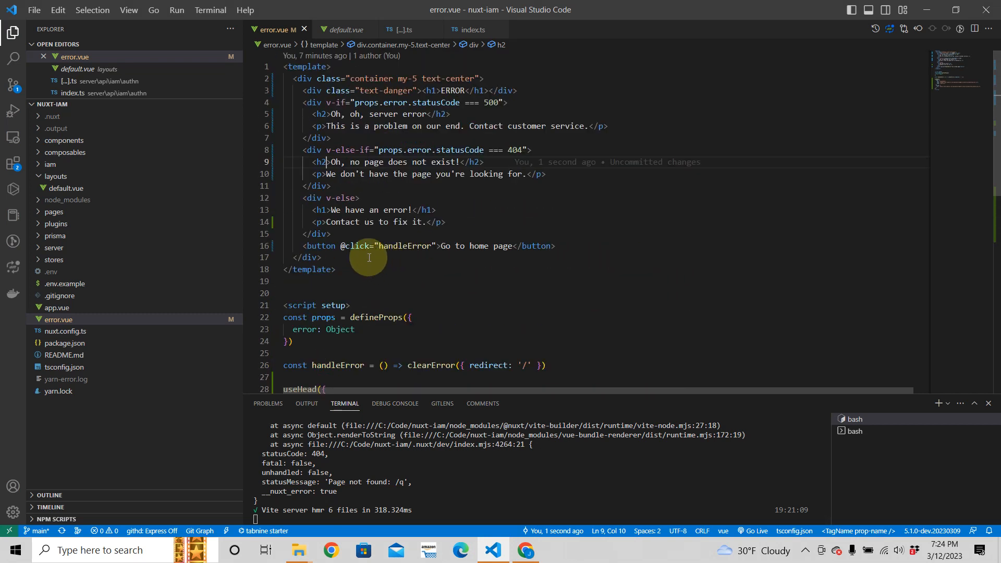
mouse_move(324, 330)
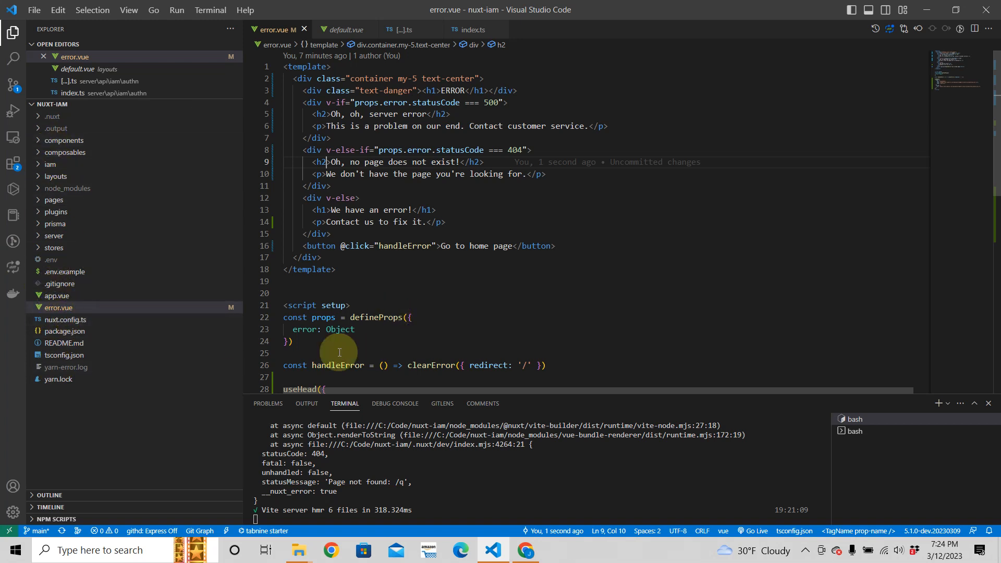
click(63, 330)
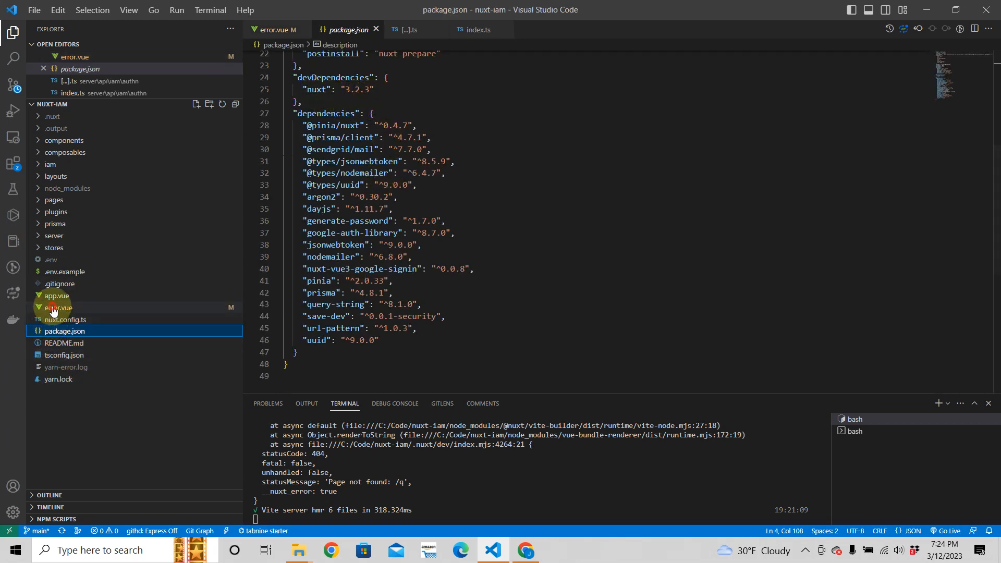
click(58, 307)
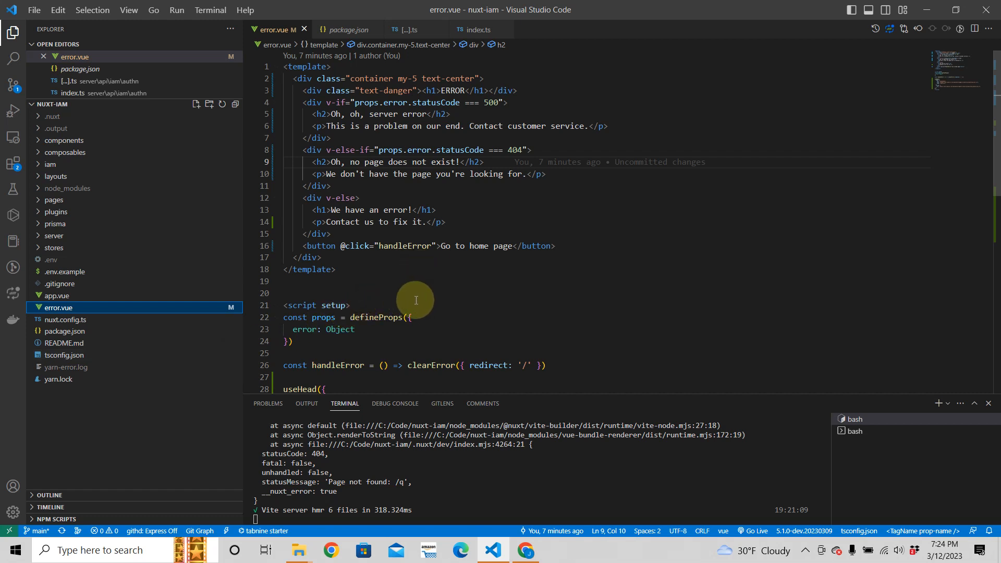
scroll(down, 3)
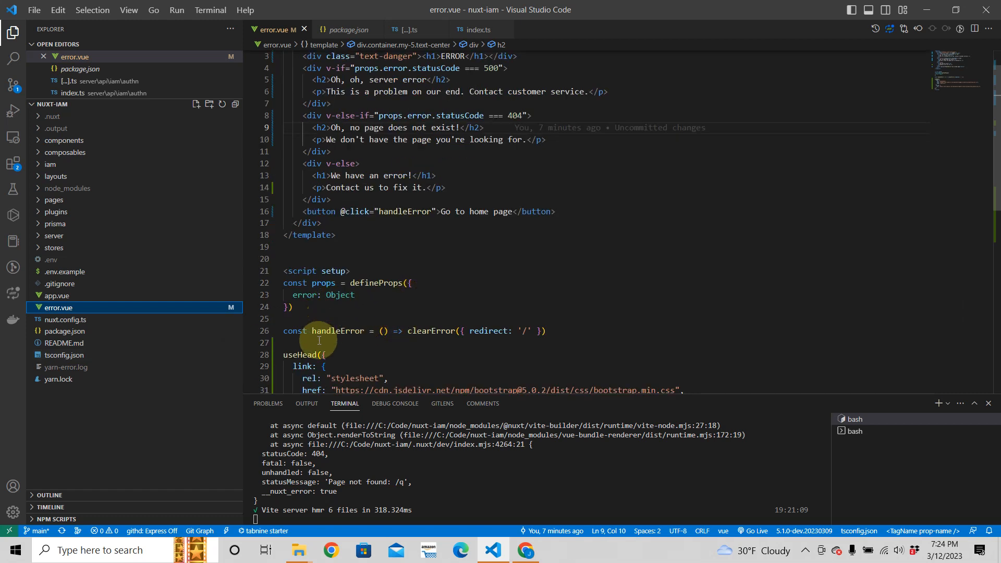
mouse_move(363, 334)
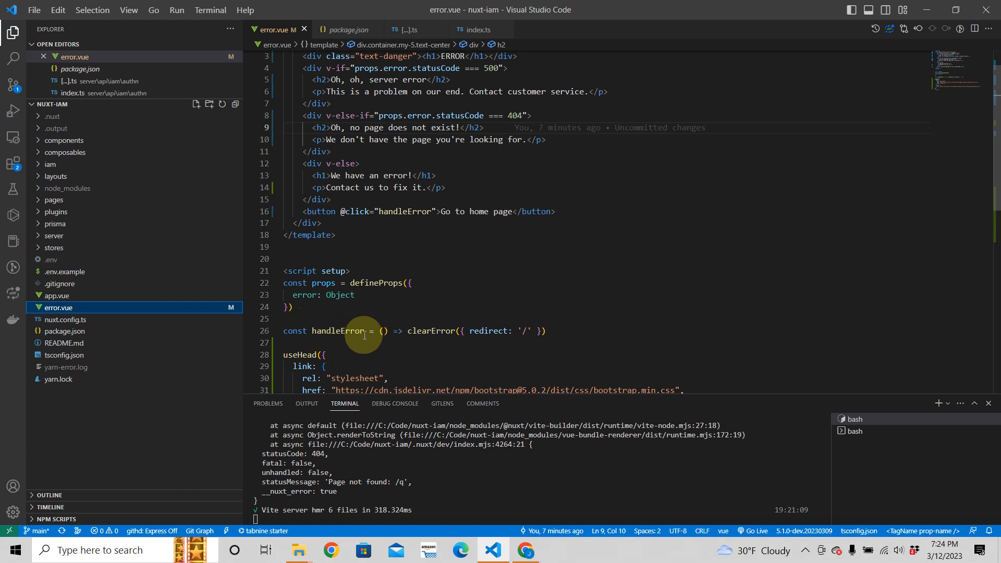
click(57, 307)
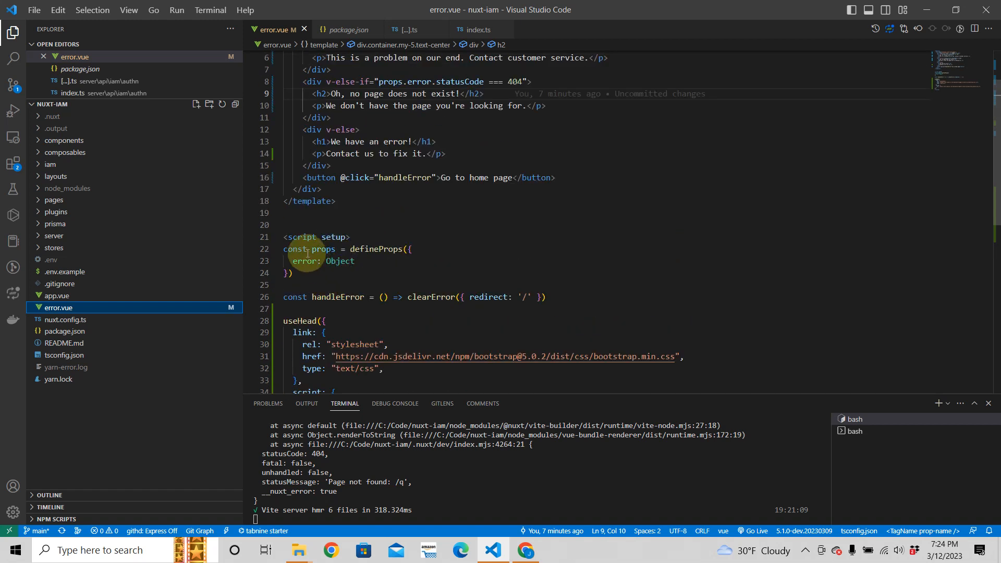
mouse_move(341, 261)
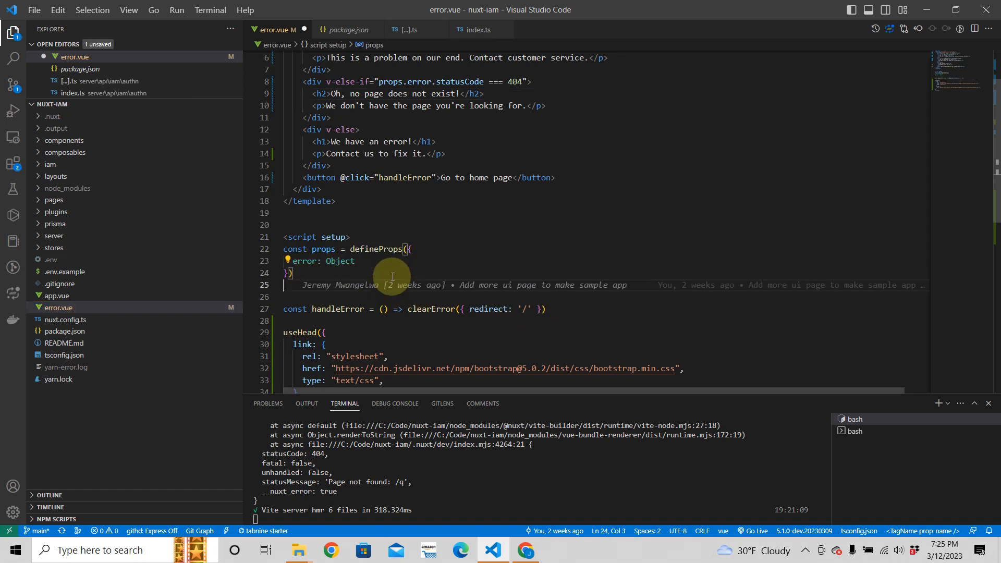
text(console.log)
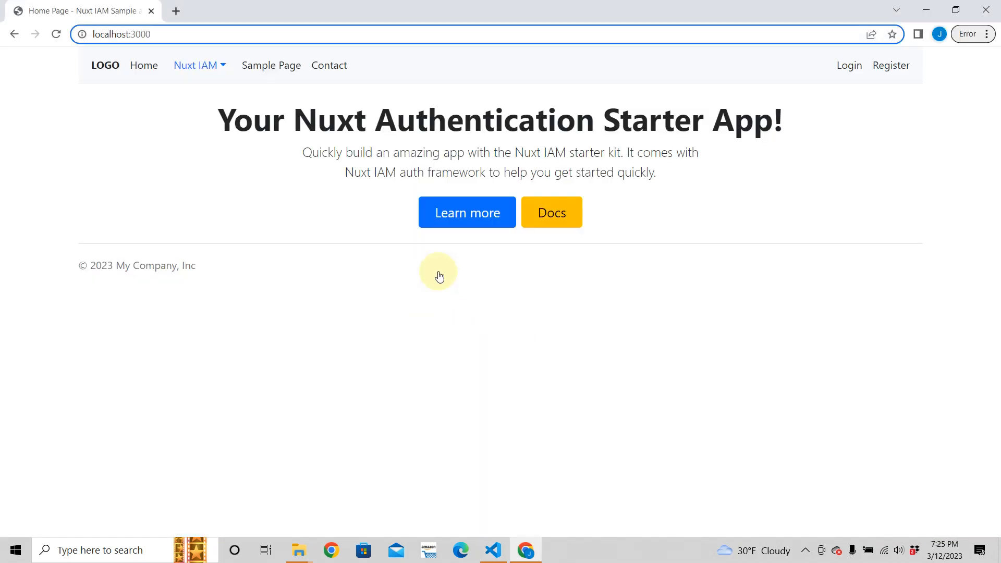
With the DevTools console showing, navigate to the nonexistent /haaaja route to trigger the 404 page.
key(F12)
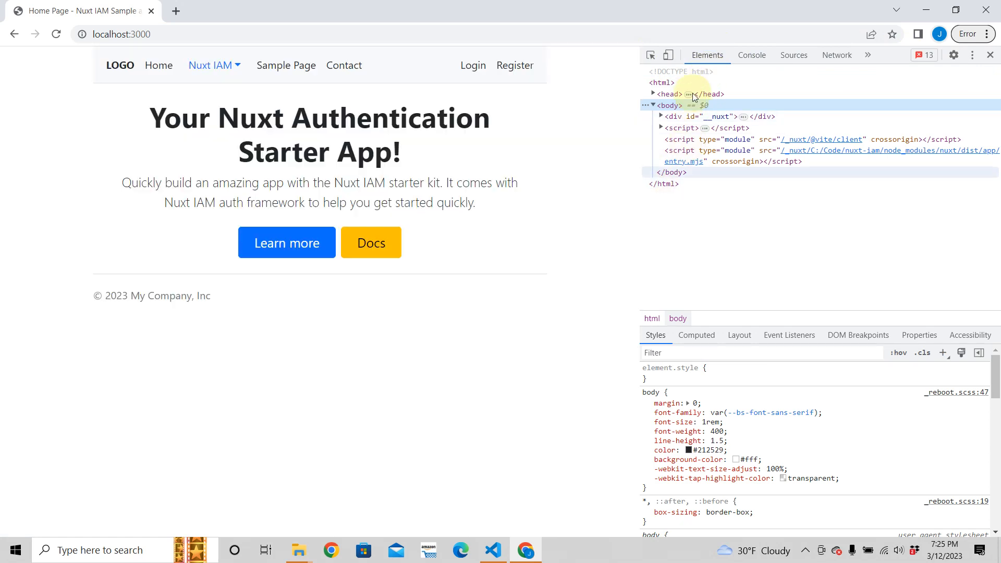
click(751, 55)
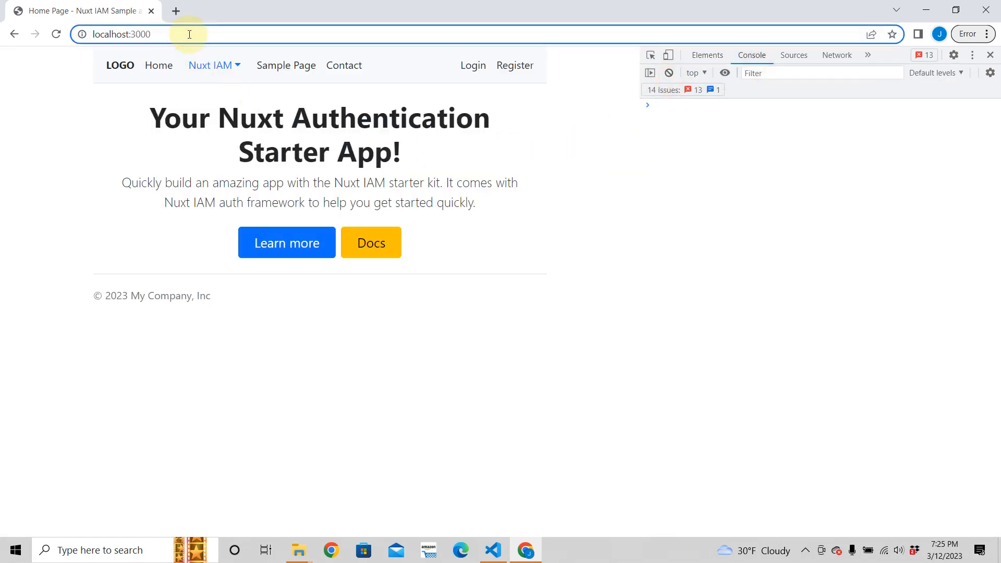
text(/haaaja)
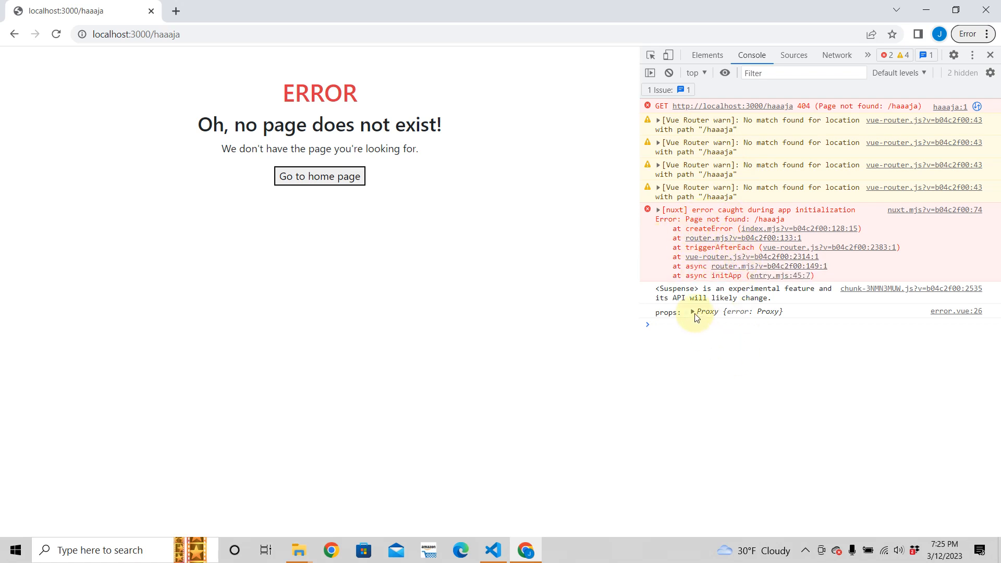
Expand the logged props down to the error's statusCode 404 and message, then widen the page area.
click(692, 312)
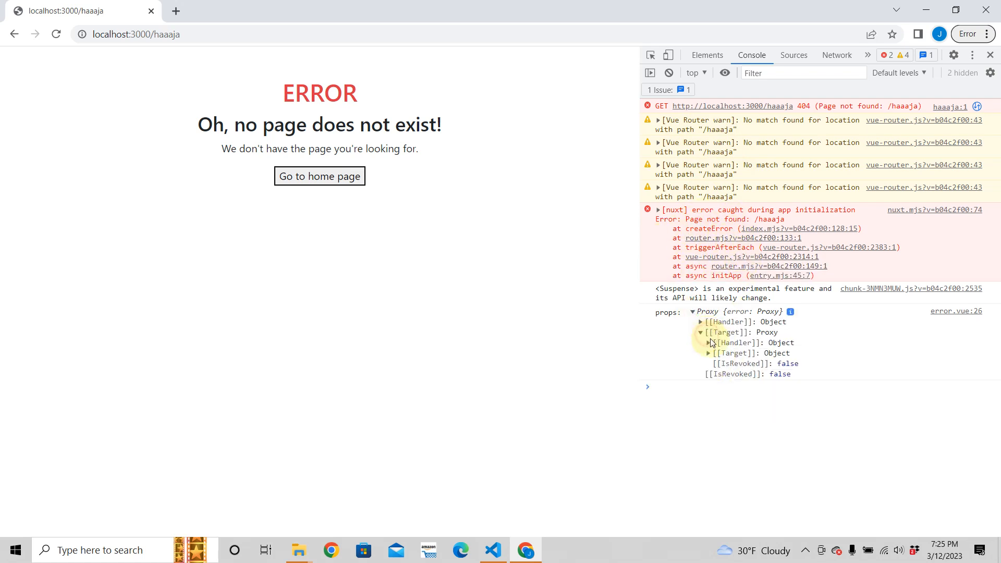
click(700, 353)
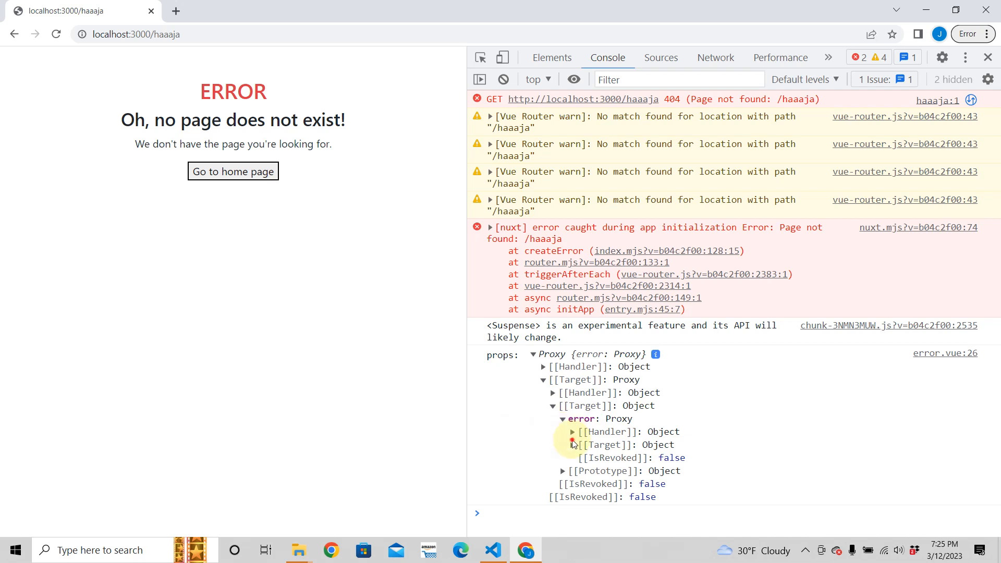
click(572, 444)
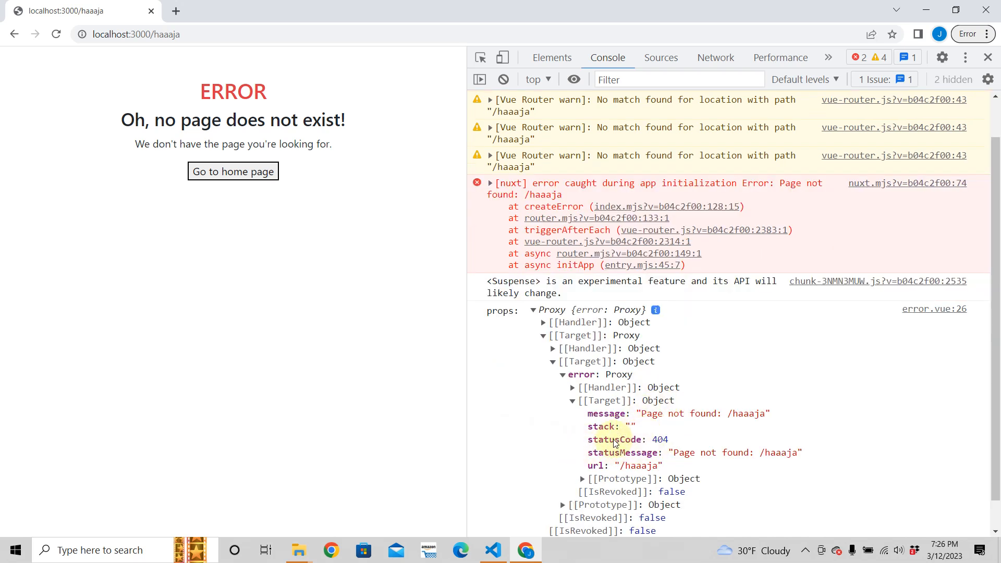
mouse_move(670, 458)
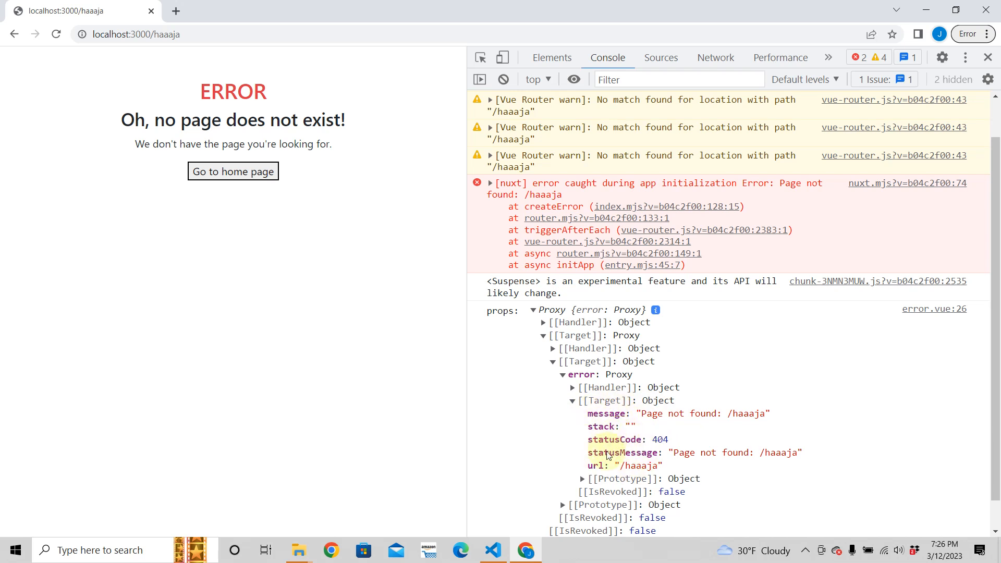
mouse_move(610, 472)
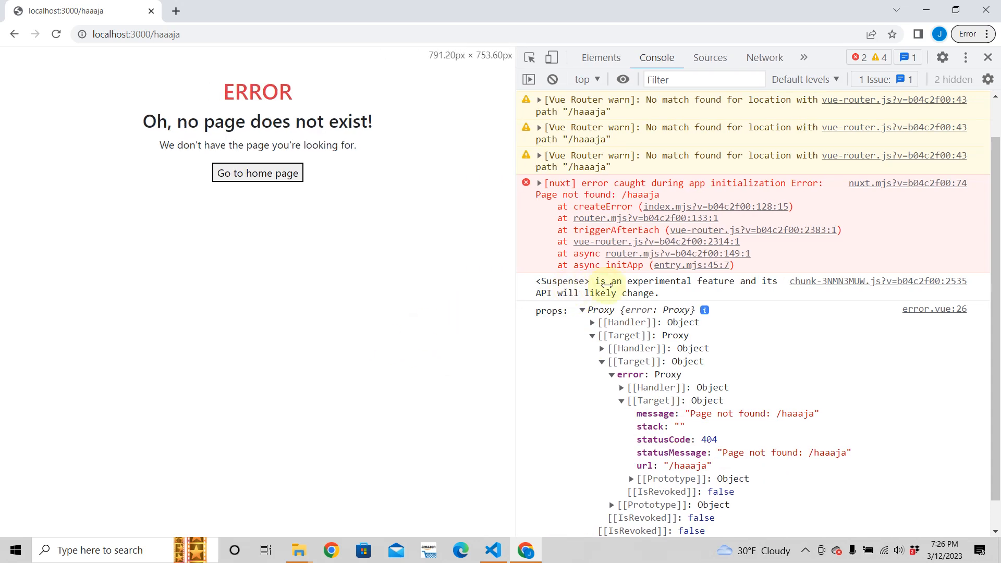
drag(518, 288, 753, 288)
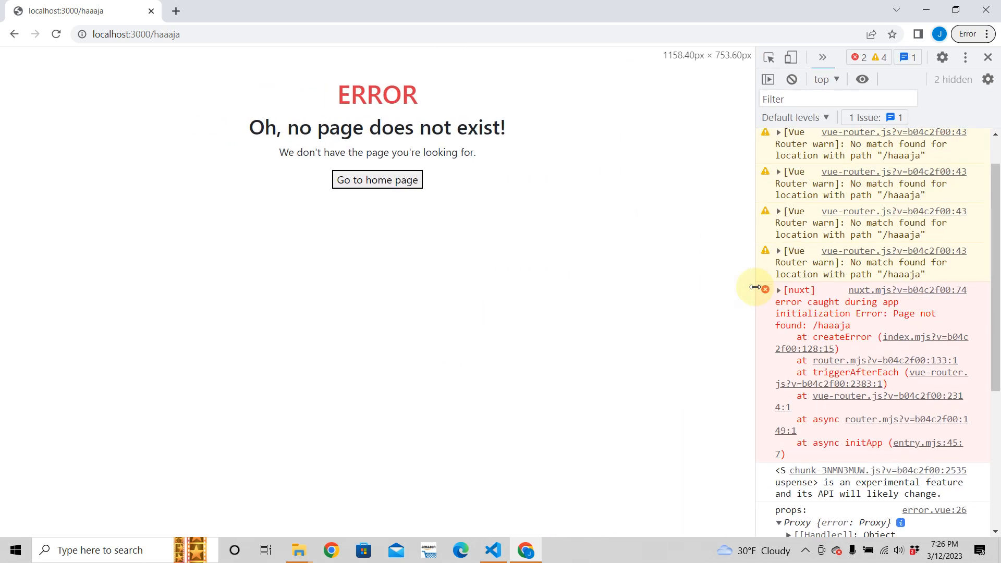
mouse_move(169, 408)
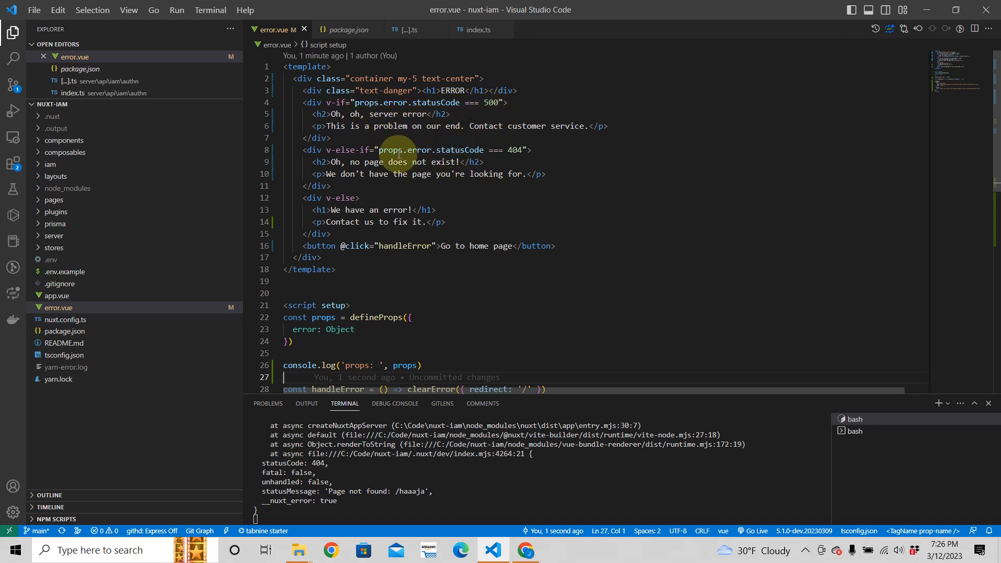
mouse_move(506, 139)
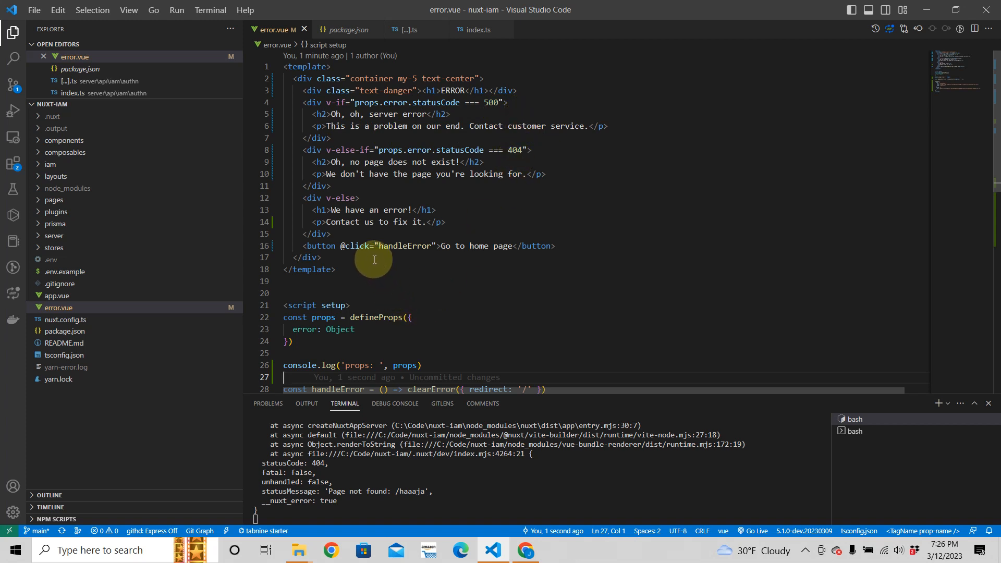
mouse_move(376, 172)
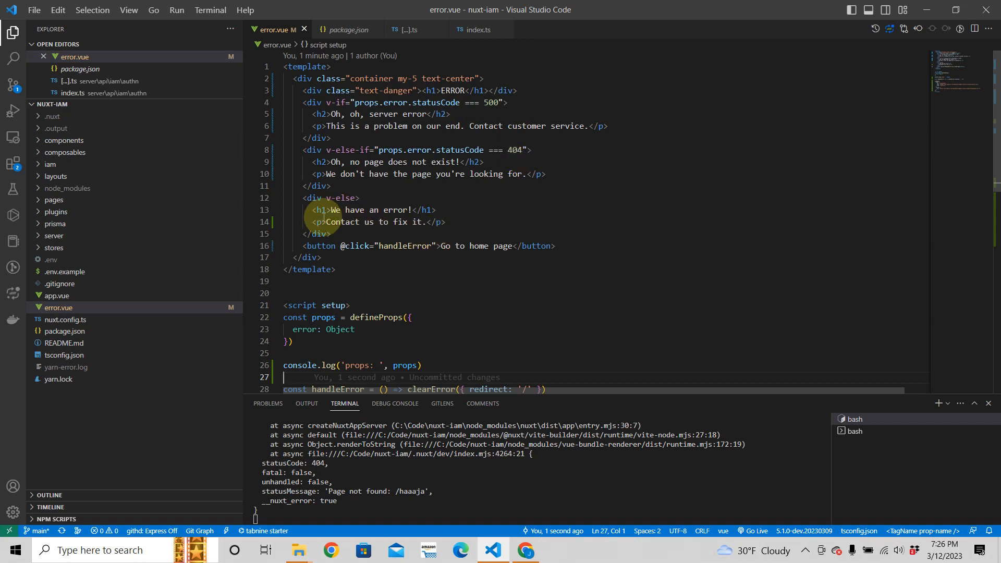
mouse_move(401, 216)
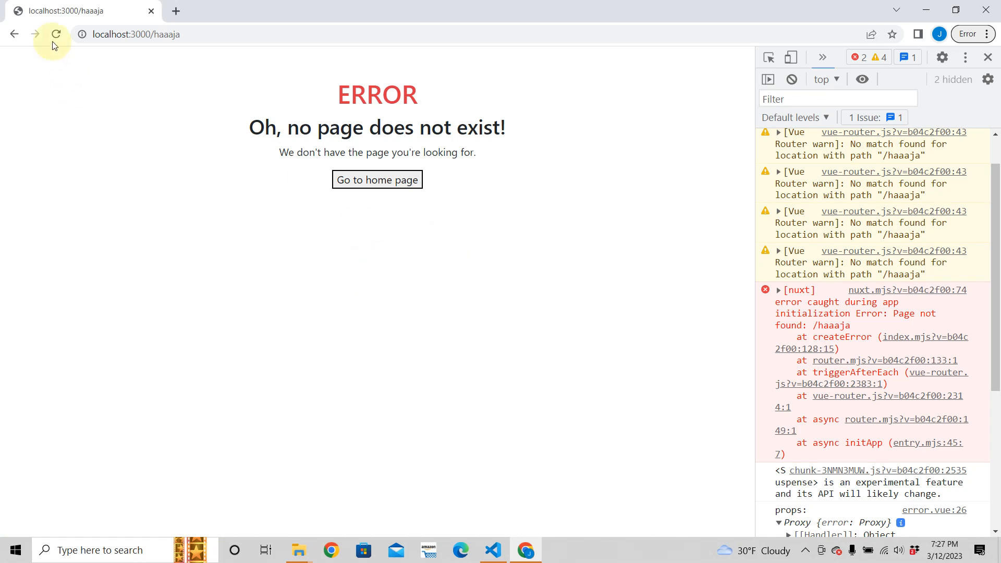
mouse_move(344, 455)
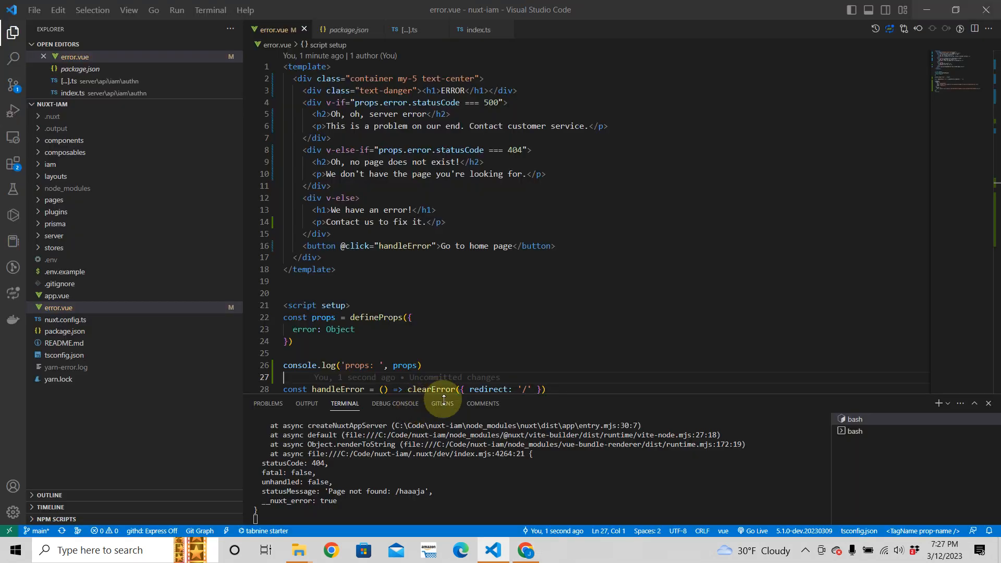
Review handleError calling clearError({ redirect: '/' }) in error.vue's script section.
scroll(down, 3)
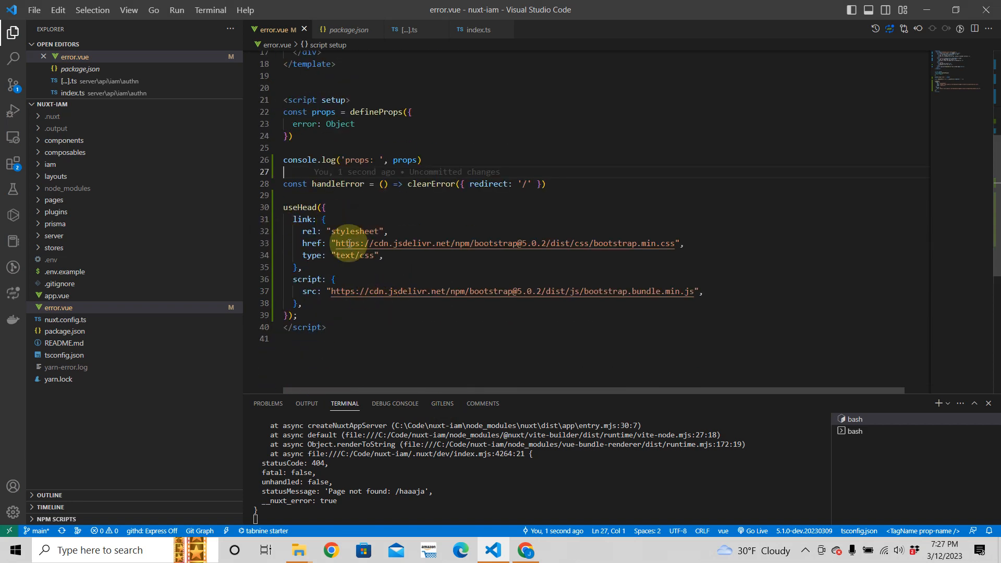
mouse_move(535, 249)
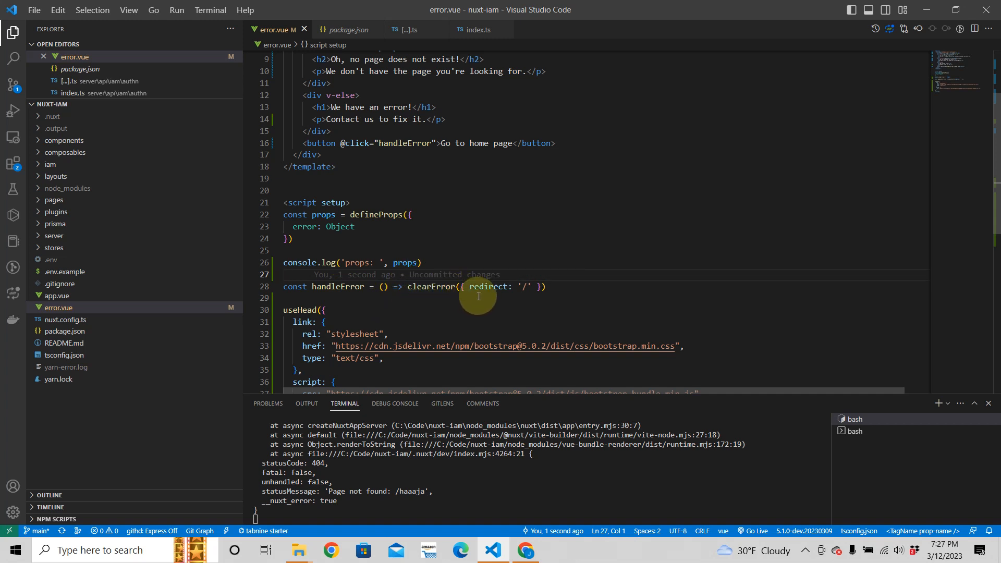
mouse_move(537, 292)
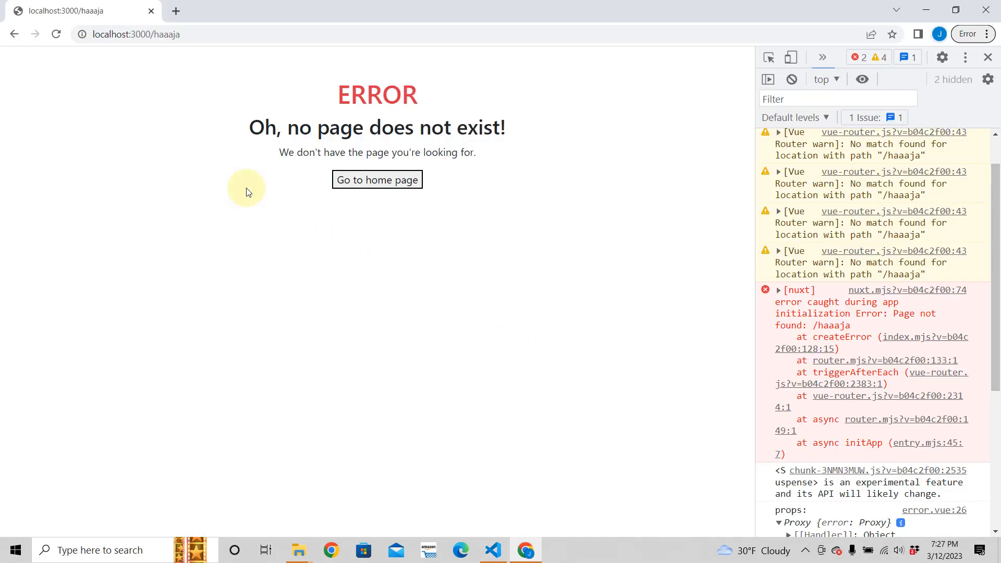
Use the 'Go to home page' button to clear the error and land on localhost:3000.
click(376, 179)
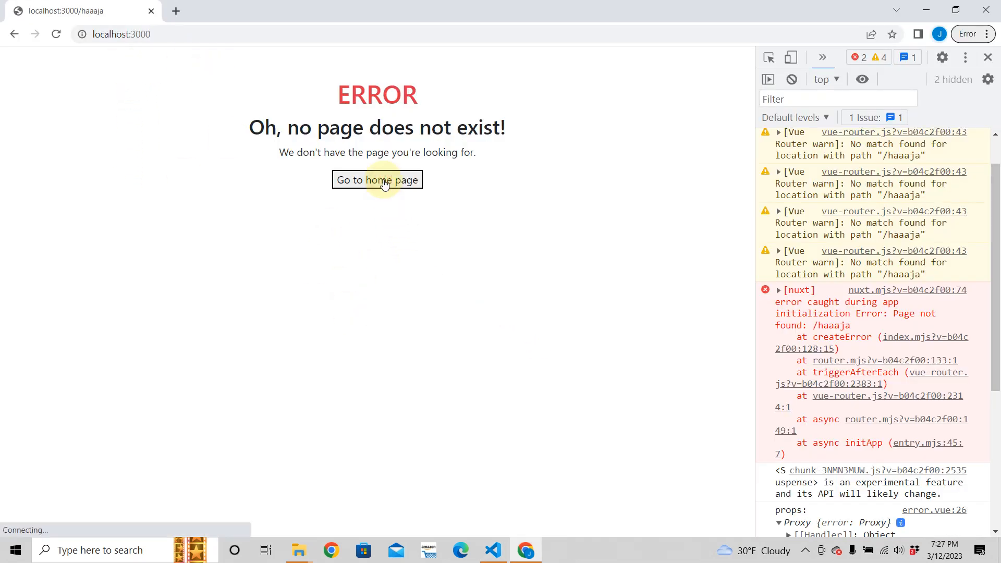
click(376, 180)
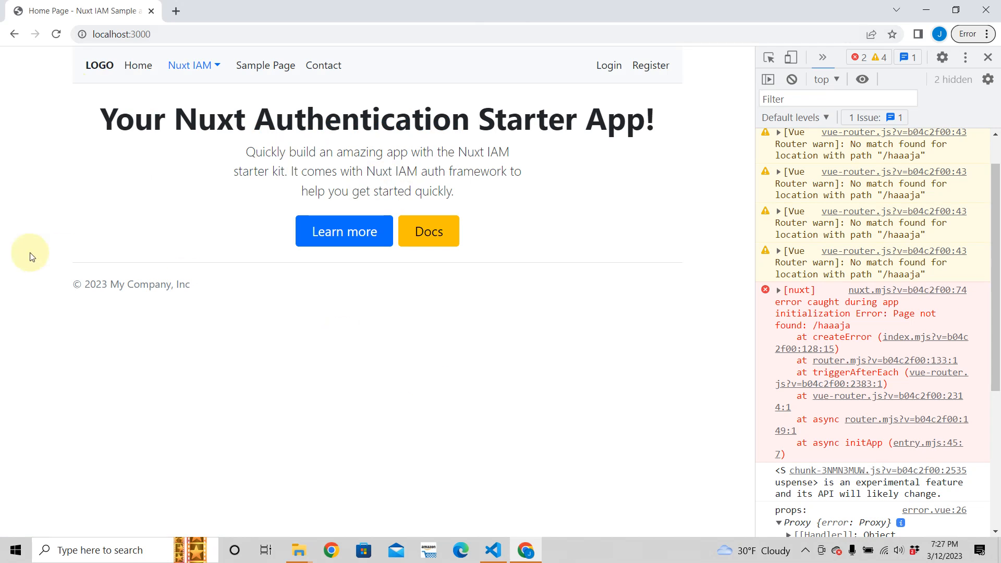
mouse_move(966, 75)
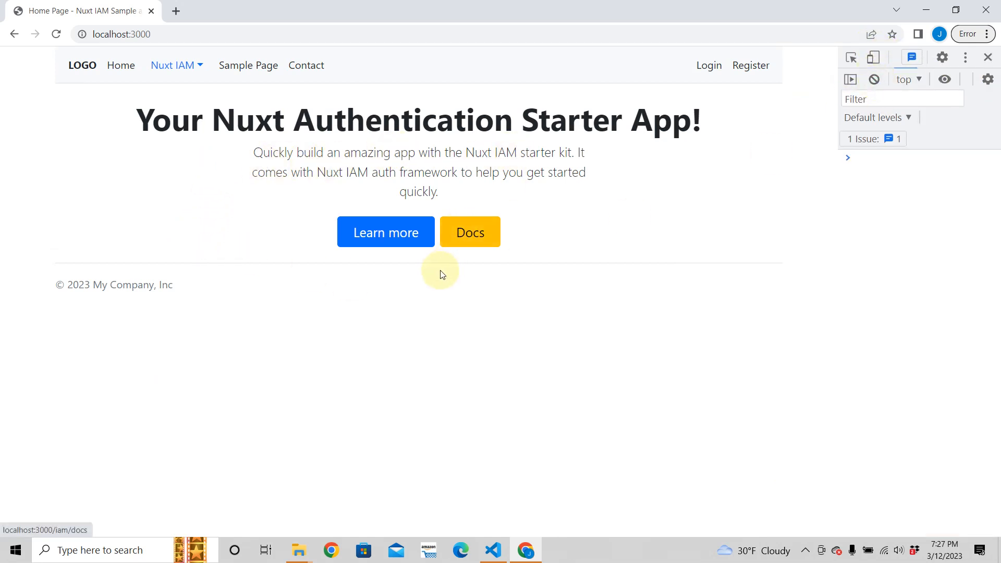
mouse_move(435, 297)
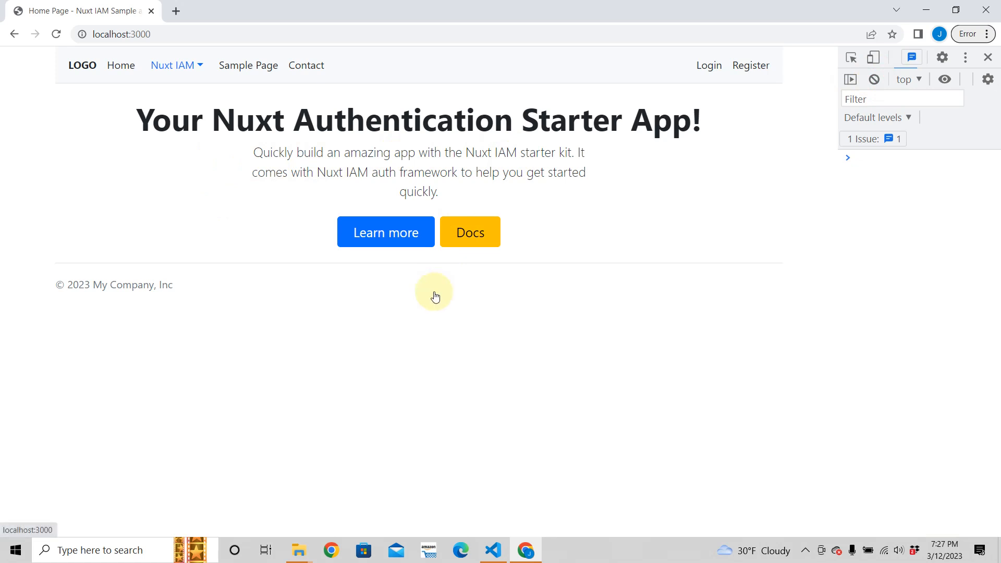
mouse_move(419, 317)
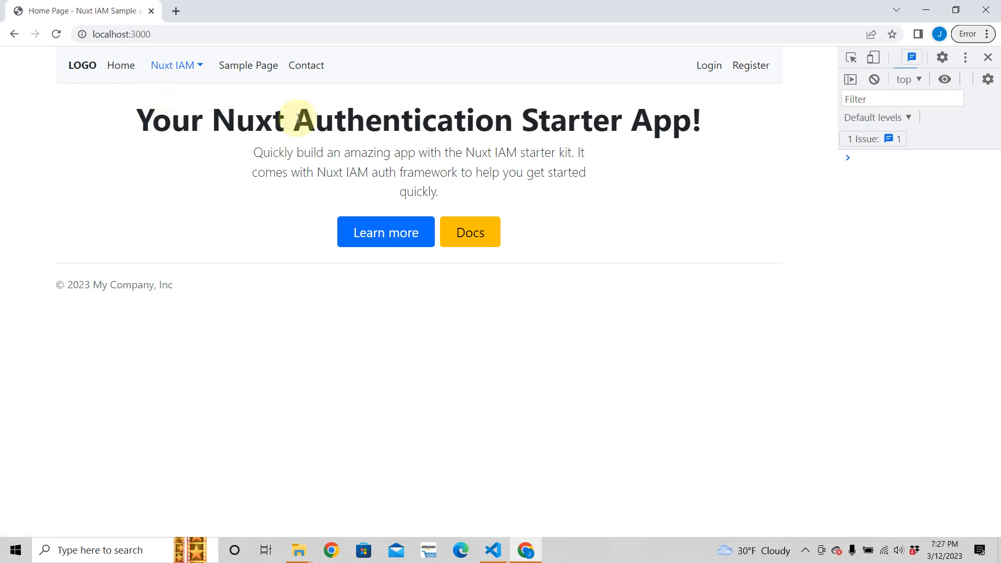
click(708, 65)
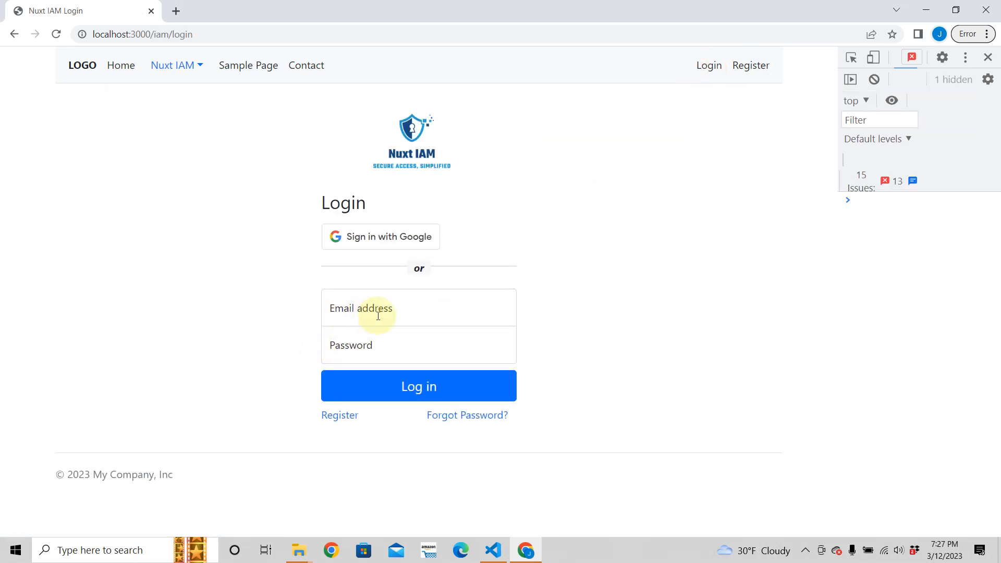
mouse_move(751, 65)
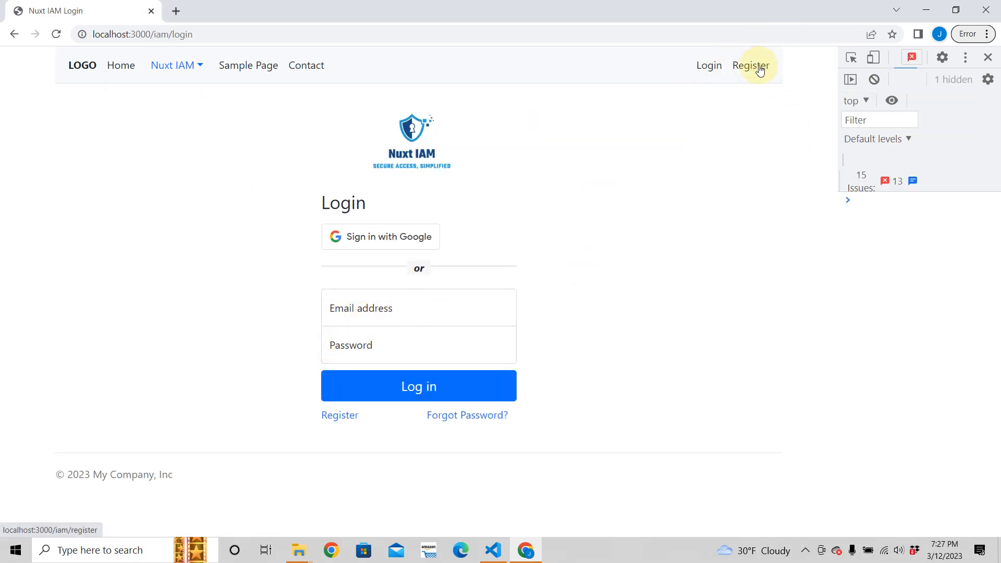
click(751, 65)
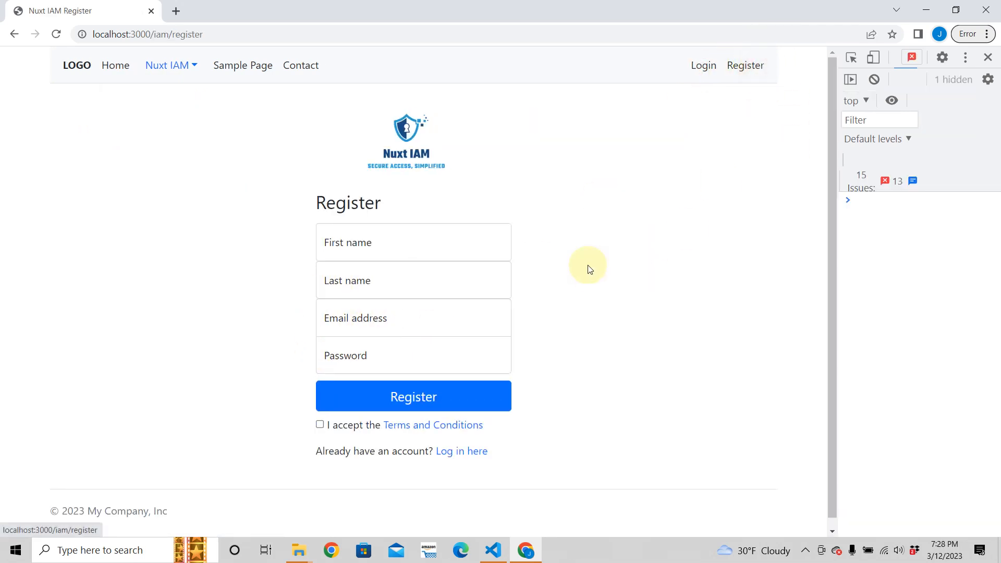
click(412, 242)
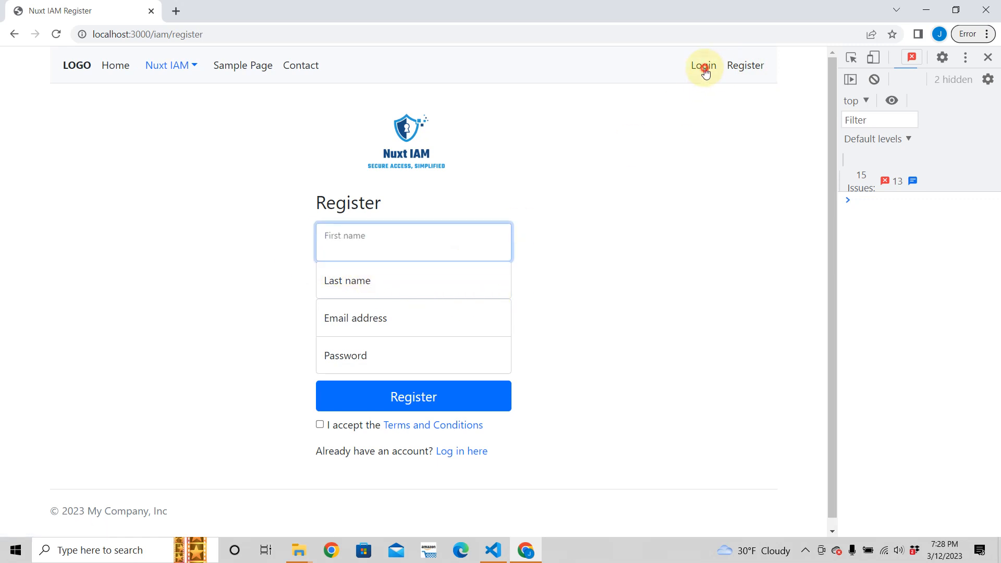
click(702, 64)
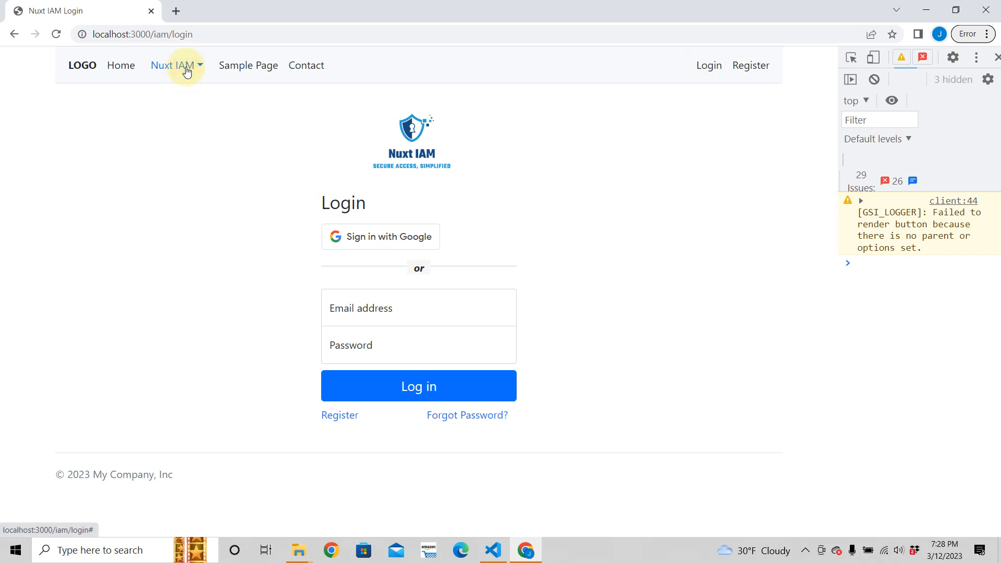
click(172, 65)
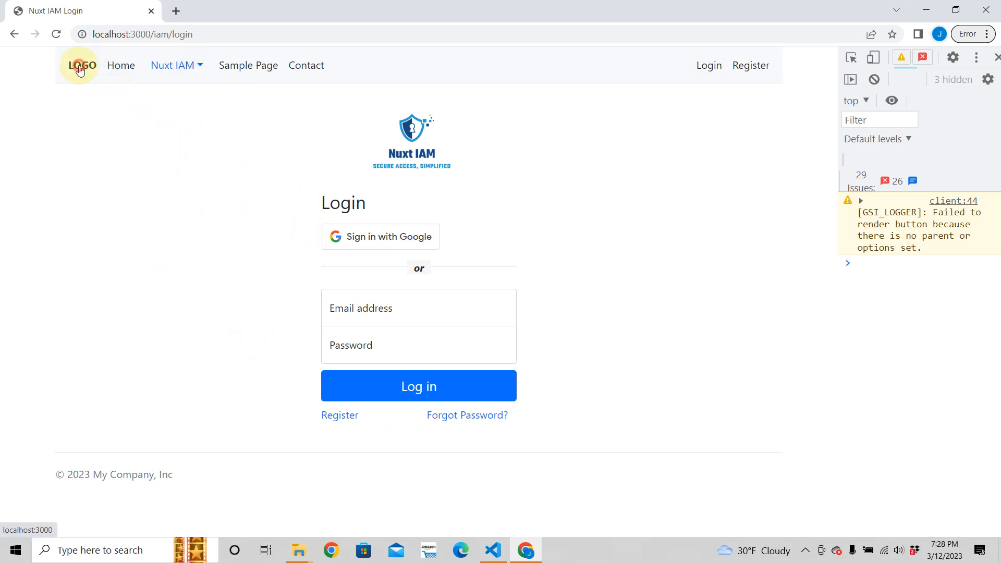
click(82, 65)
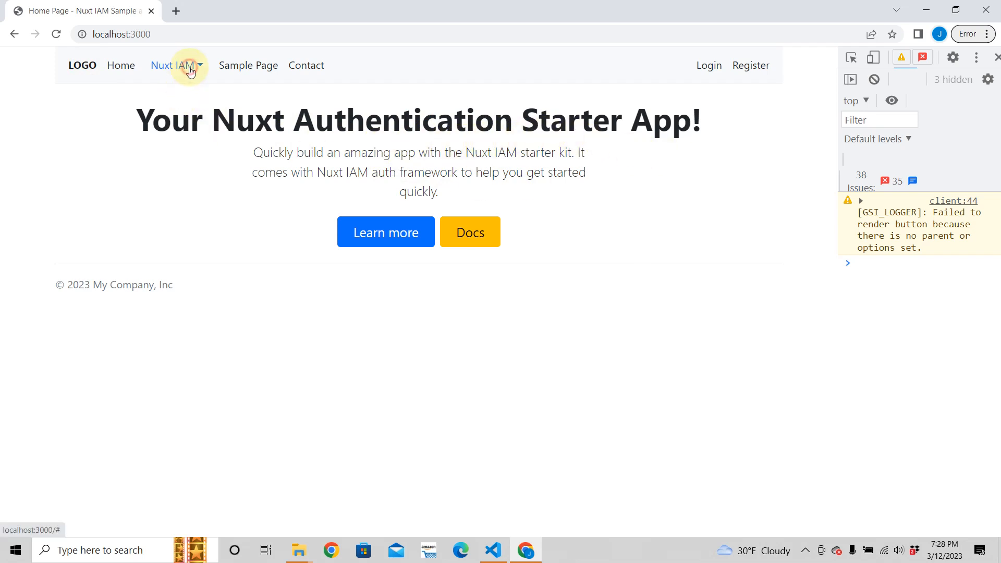
Visit the What is Nuxt IAM page, then go to the Login page.
click(166, 65)
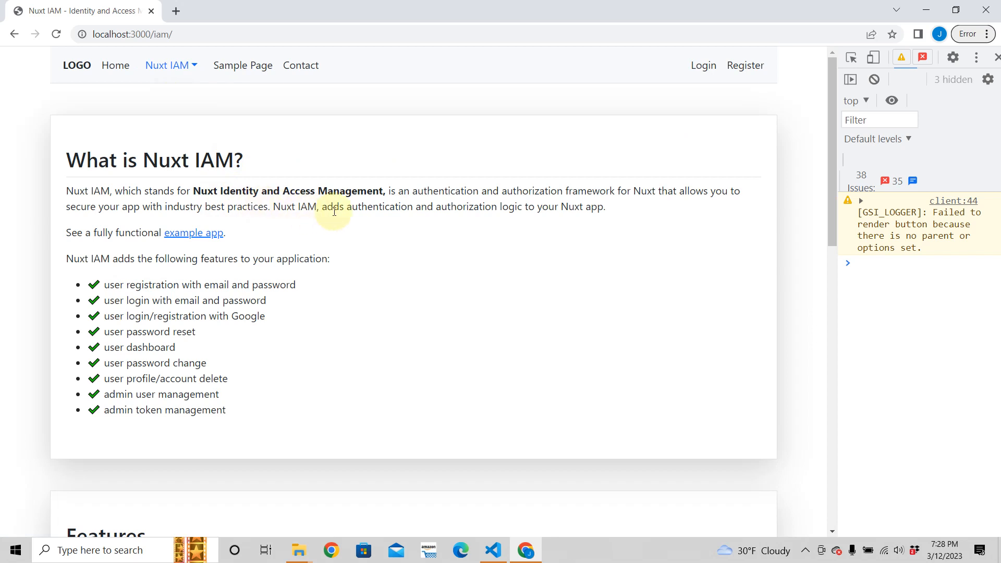
mouse_move(413, 228)
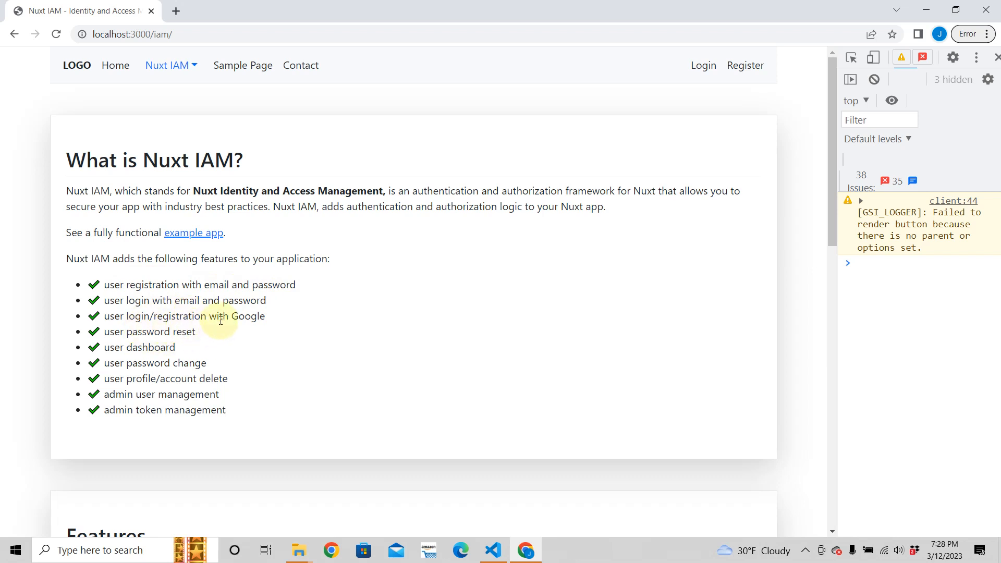
click(121, 65)
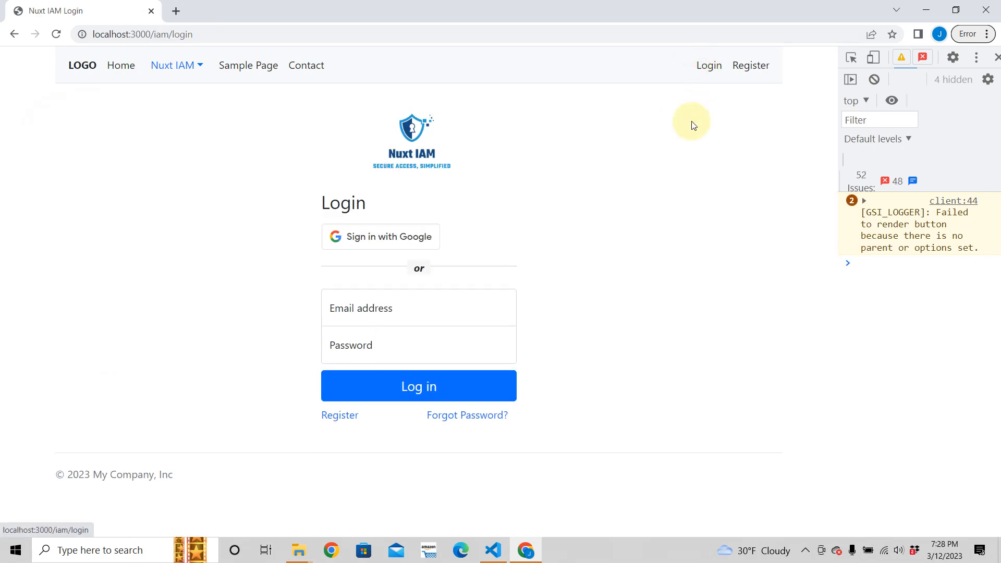
Start Google sign-in, close the account chooser, and show the Nuxt IAM documentation menu.
click(380, 237)
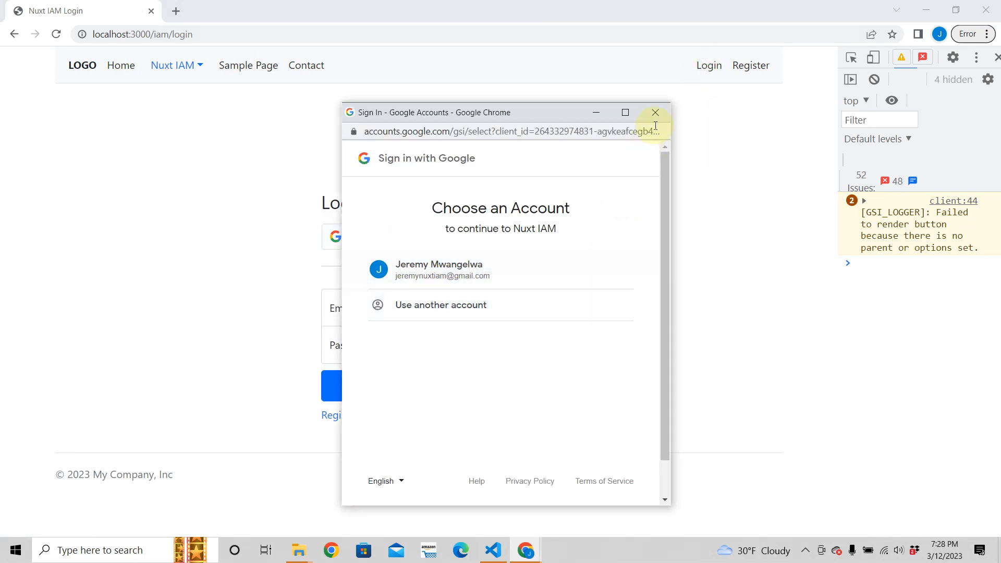
click(655, 113)
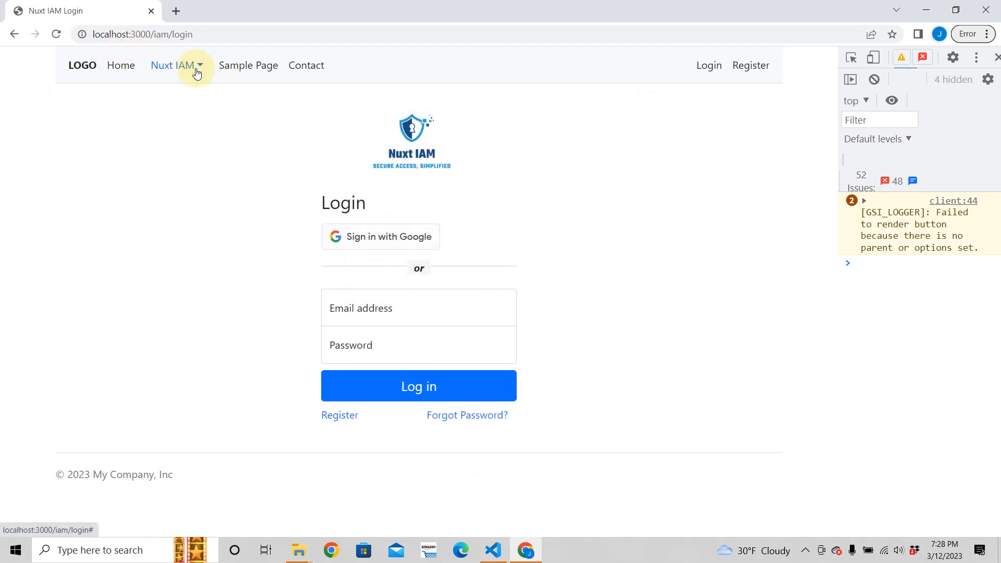
click(172, 64)
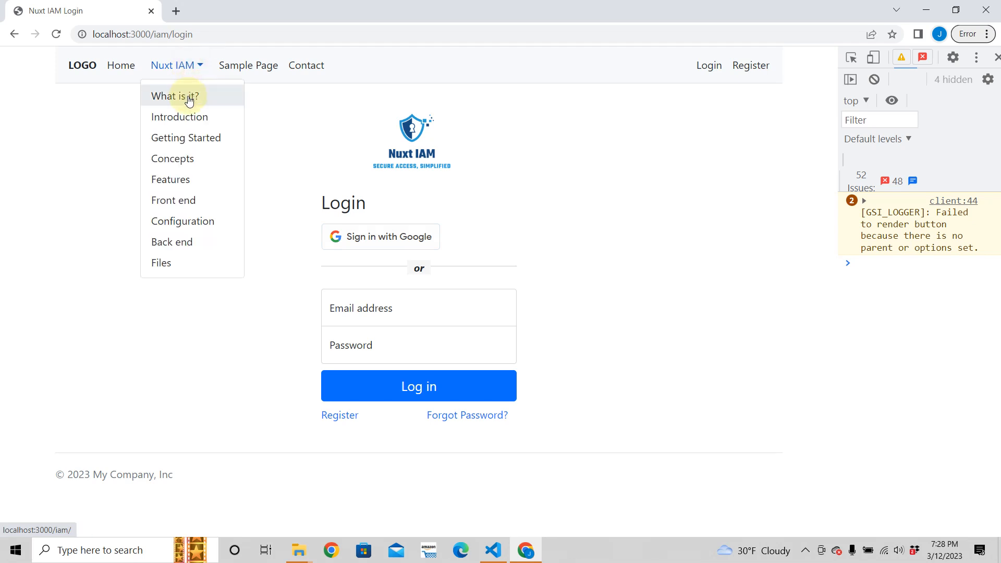
View the What is Nuxt IAM page, return home via LOGO, and look over error.vue again.
click(175, 96)
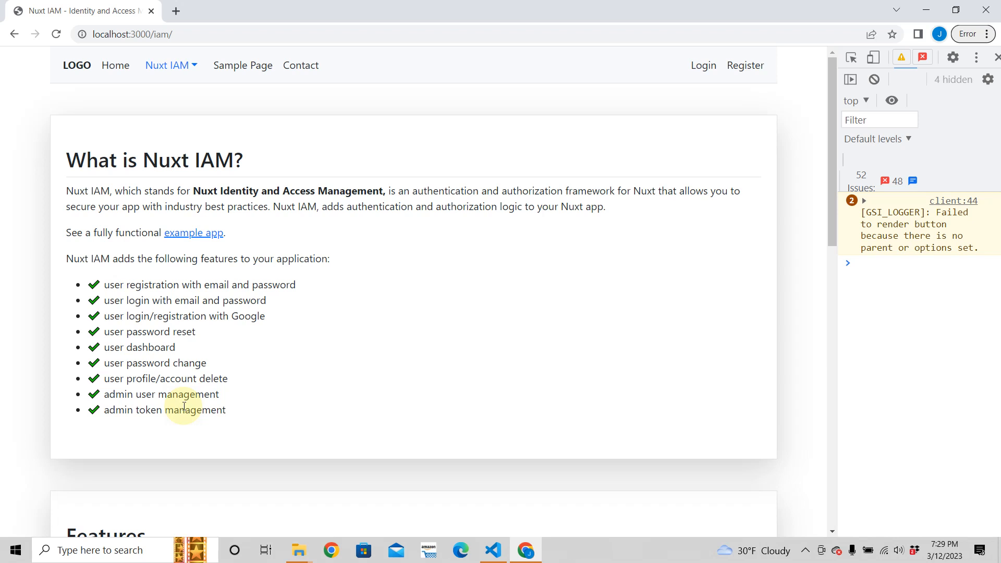
mouse_move(77, 65)
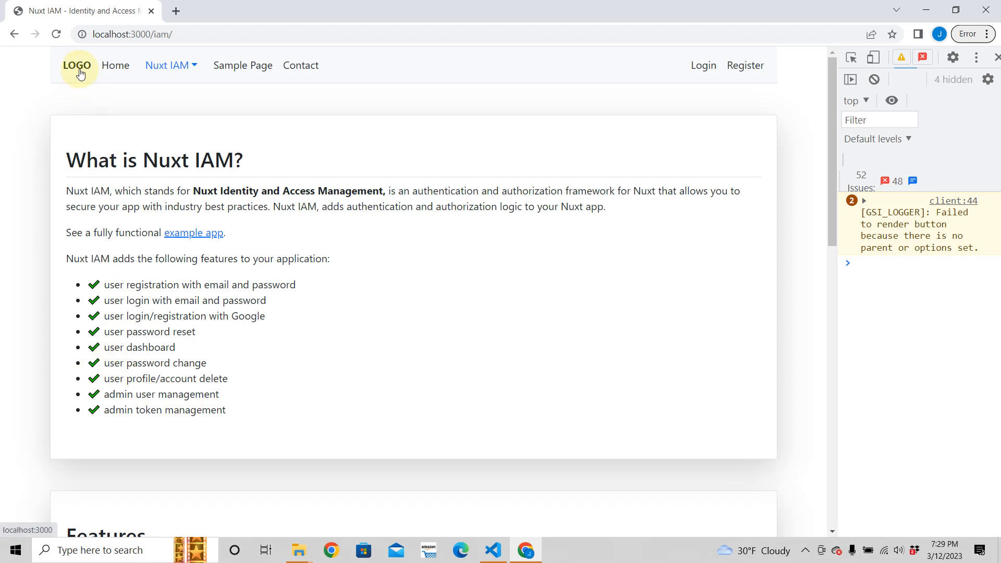
click(494, 549)
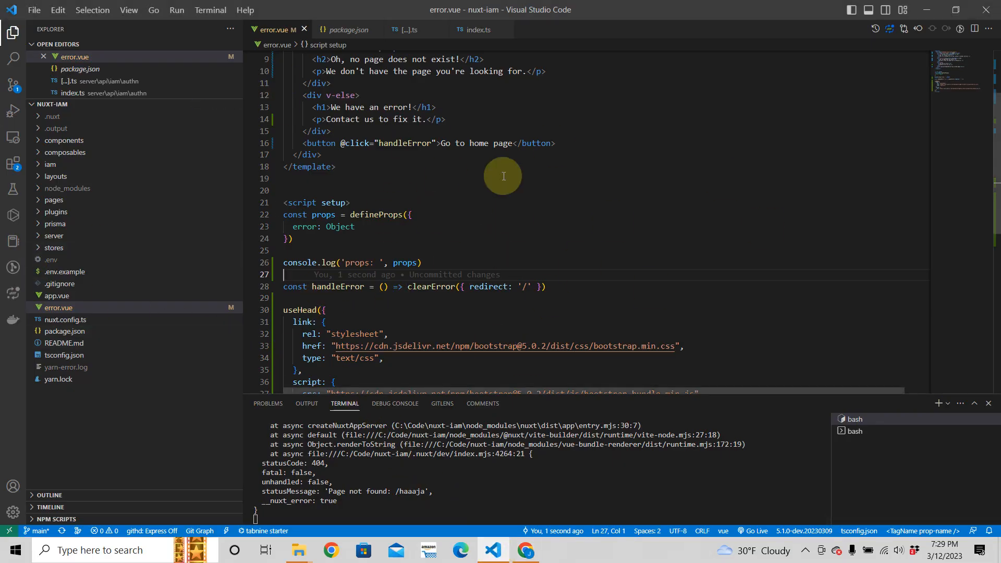
scroll(down, 3)
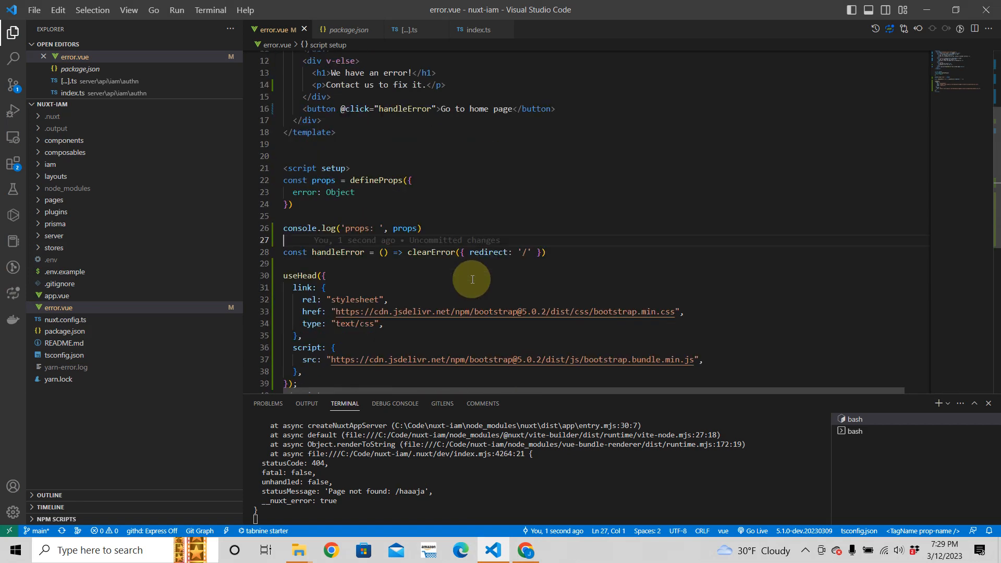